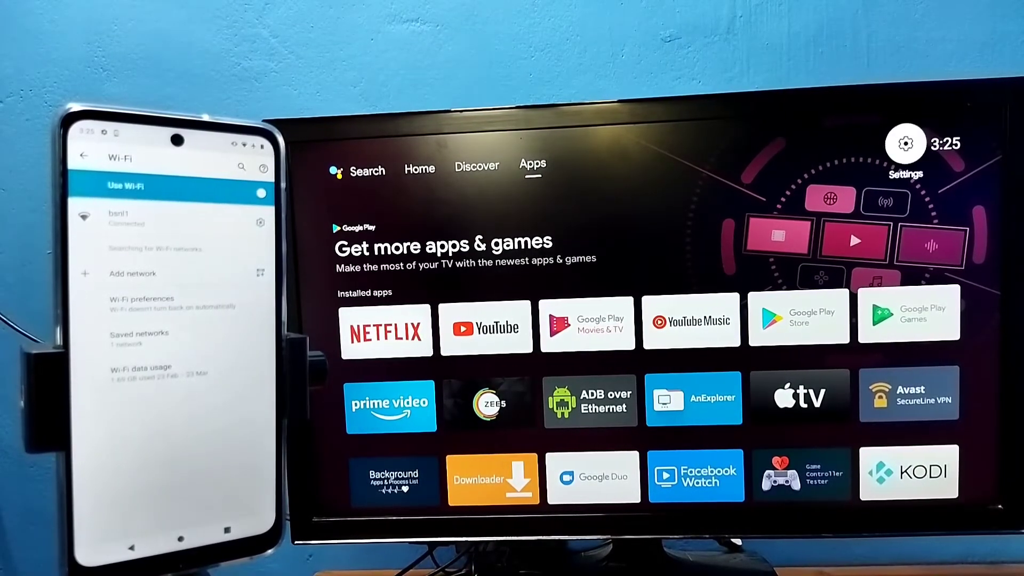
- Set Chromecast built-in's 'Let others control your cast media' option to Always
click(904, 144)
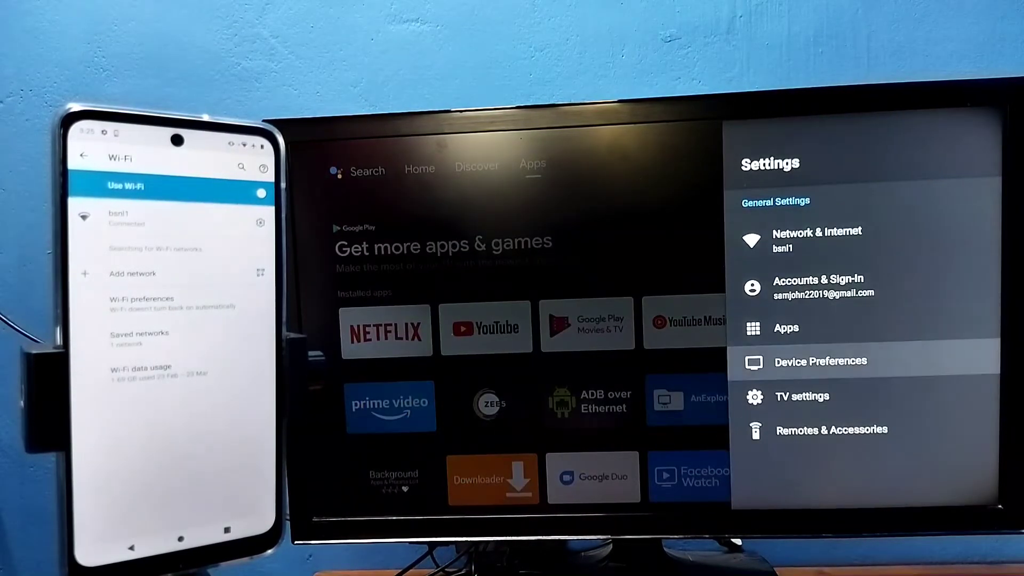
click(820, 362)
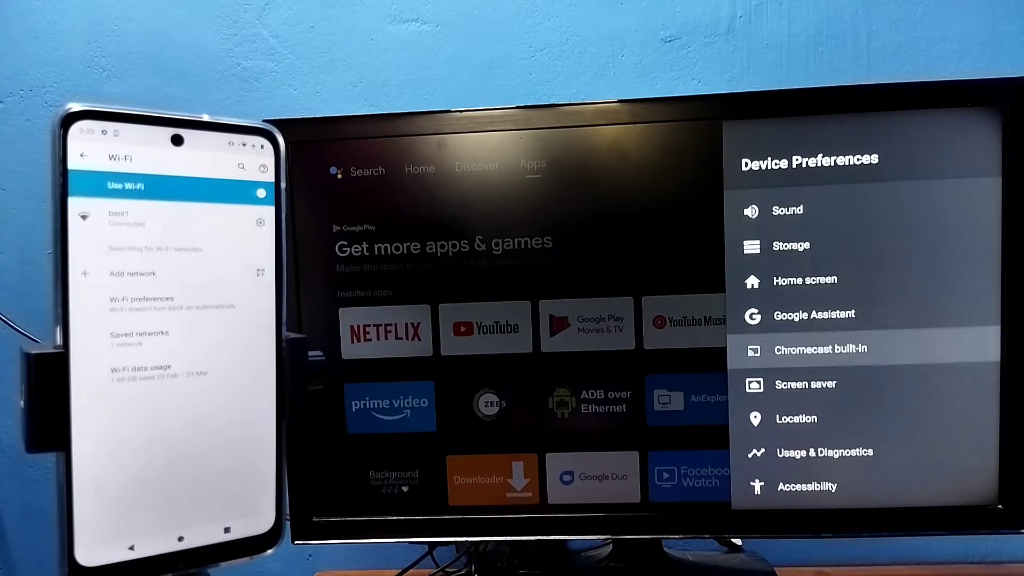
click(820, 349)
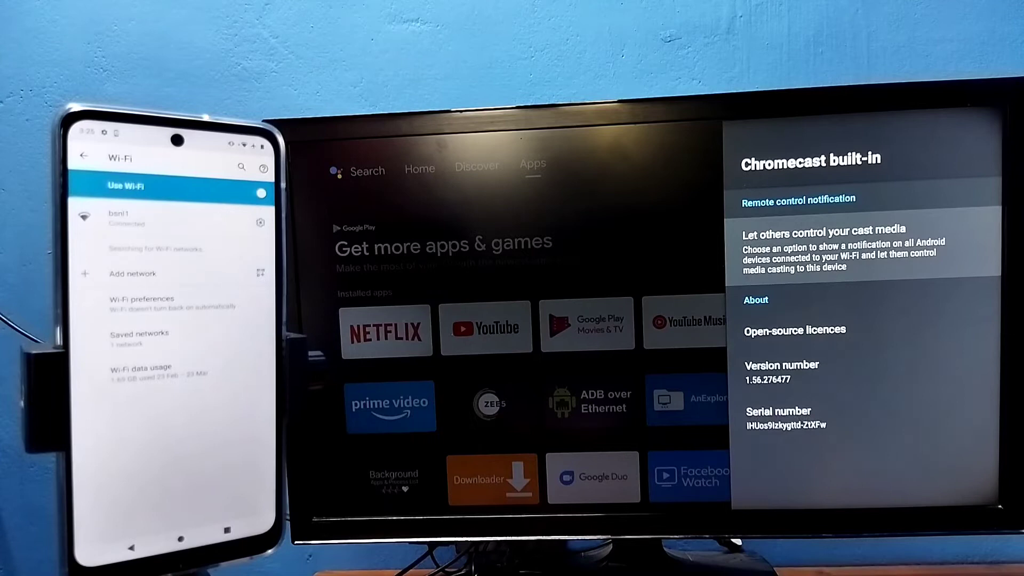
click(826, 248)
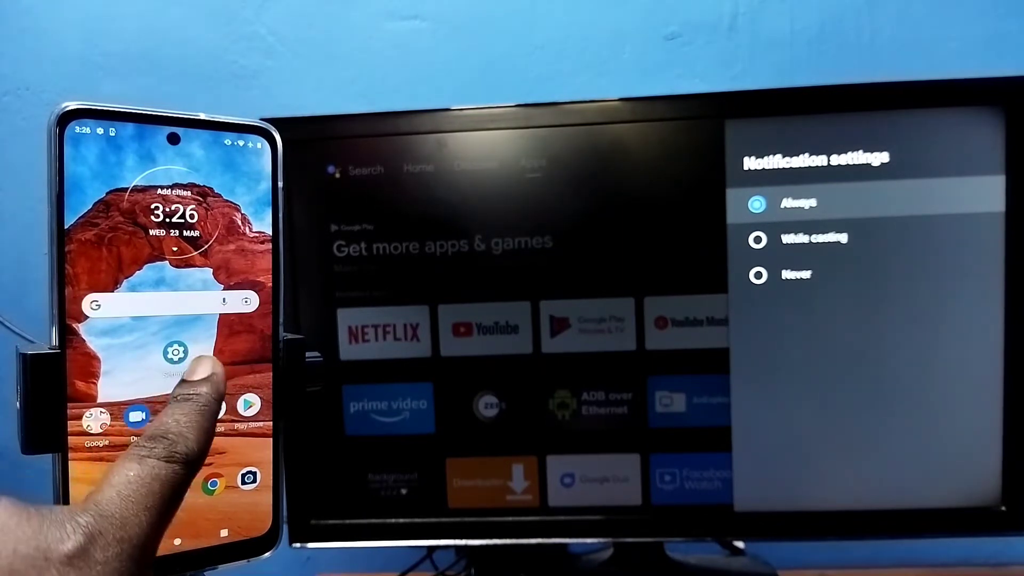
- On the phone, reach the Cast screen under Connected devices > Connection preferences
click(172, 353)
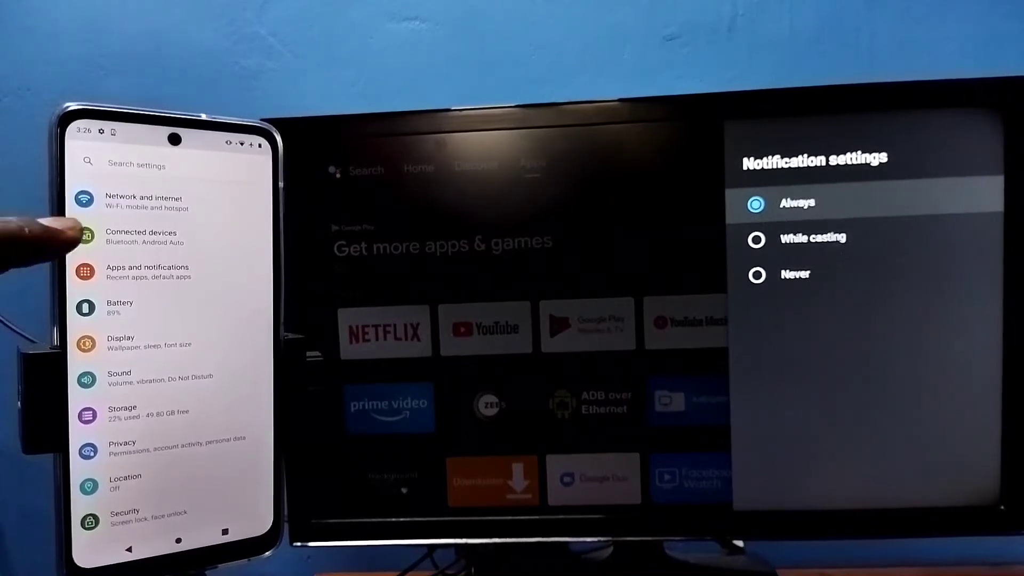
click(141, 237)
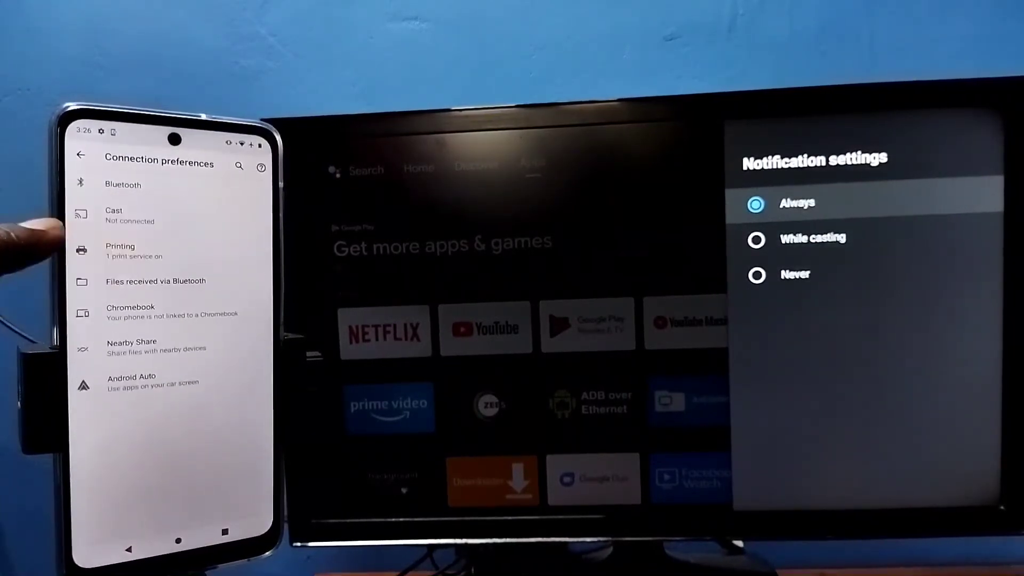
click(114, 214)
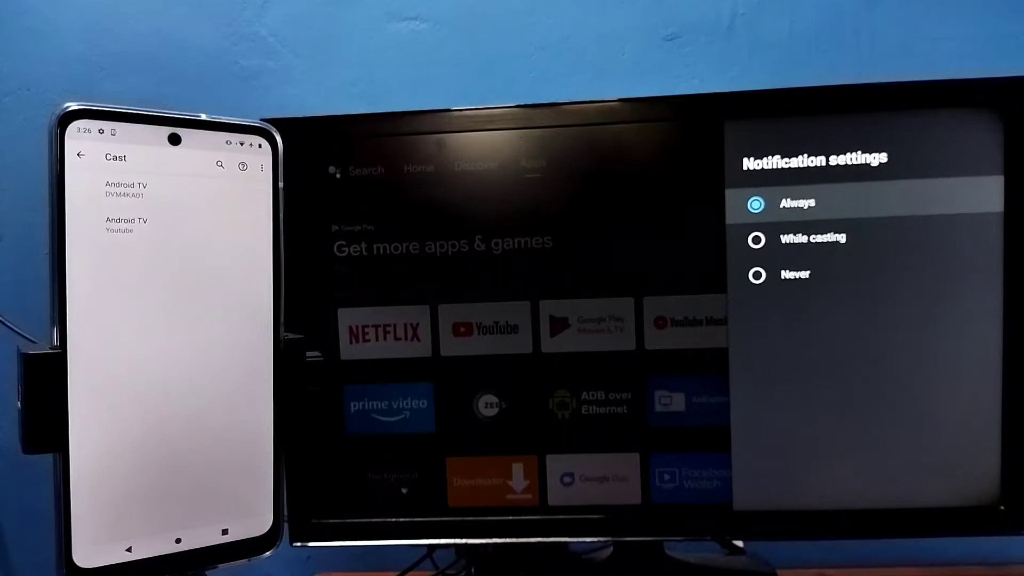
- Select the Android TV in the Cast list and confirm Start now to mirror
click(131, 192)
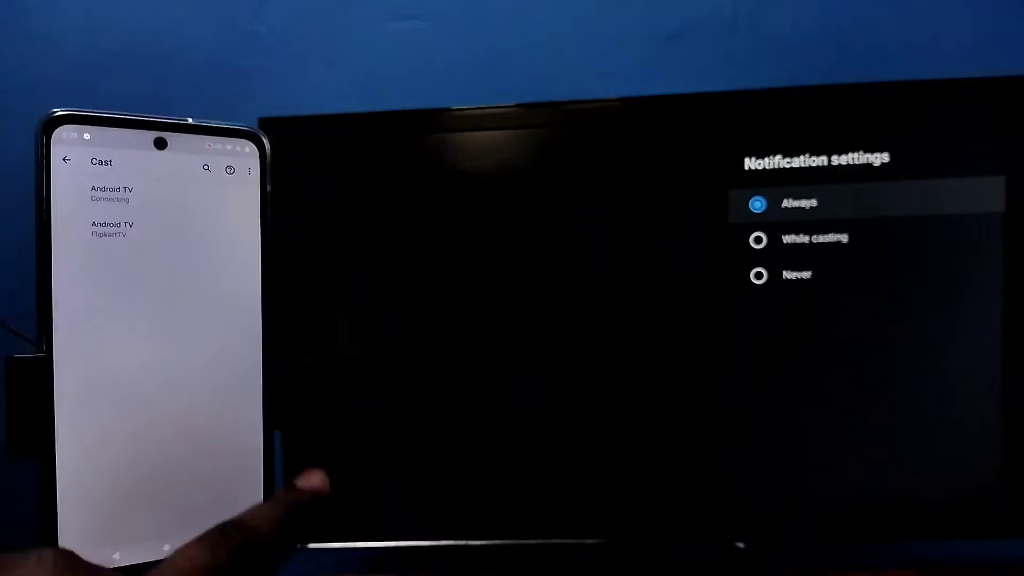
click(113, 194)
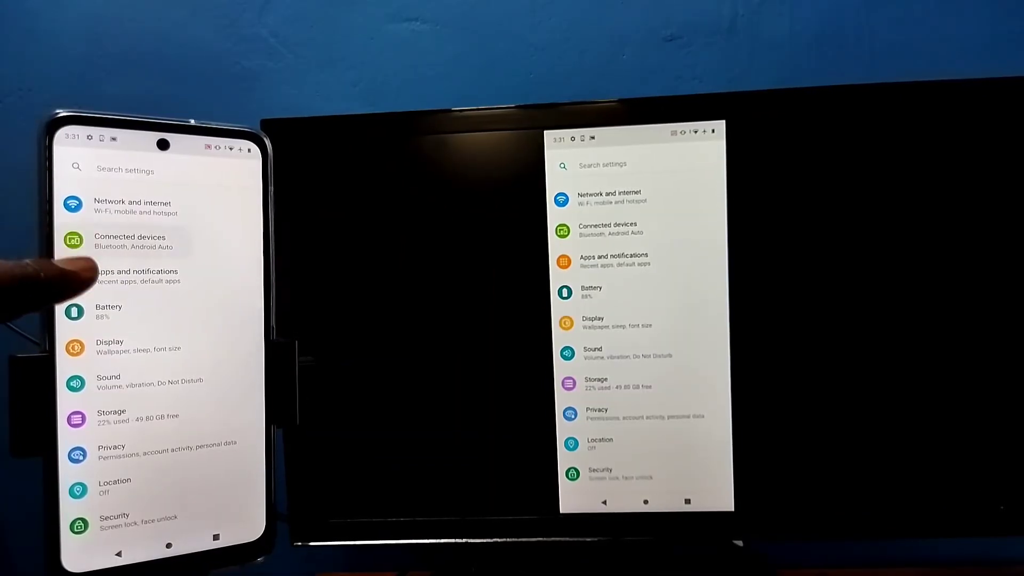
- Return to Connected devices > Cast to view the Android TV listed as connected
click(130, 241)
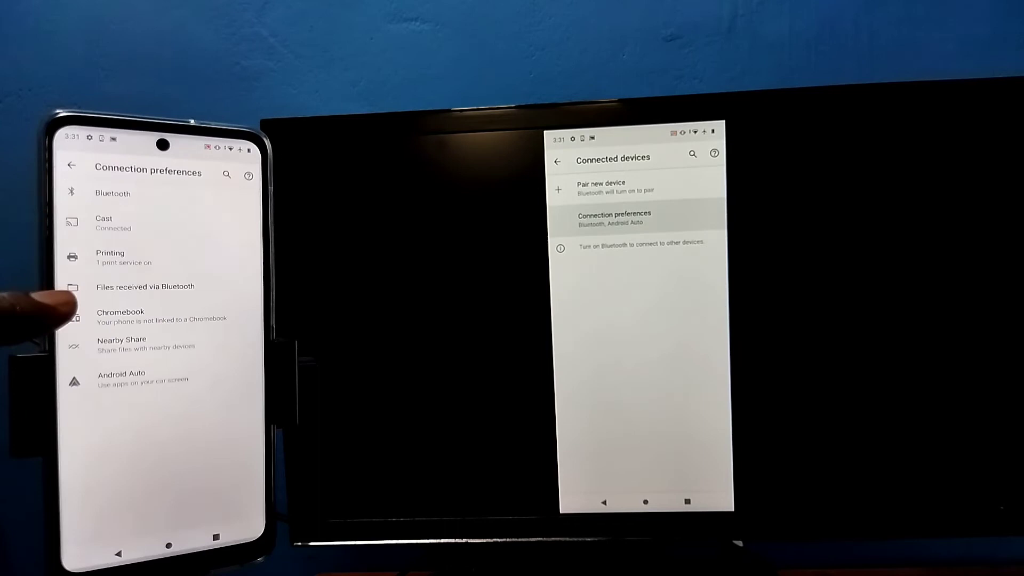
click(103, 222)
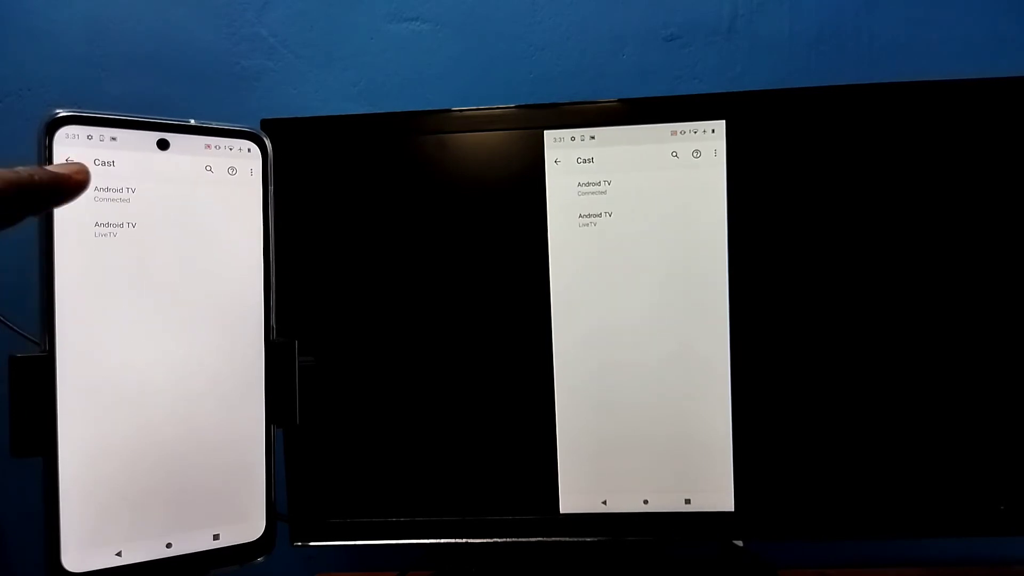